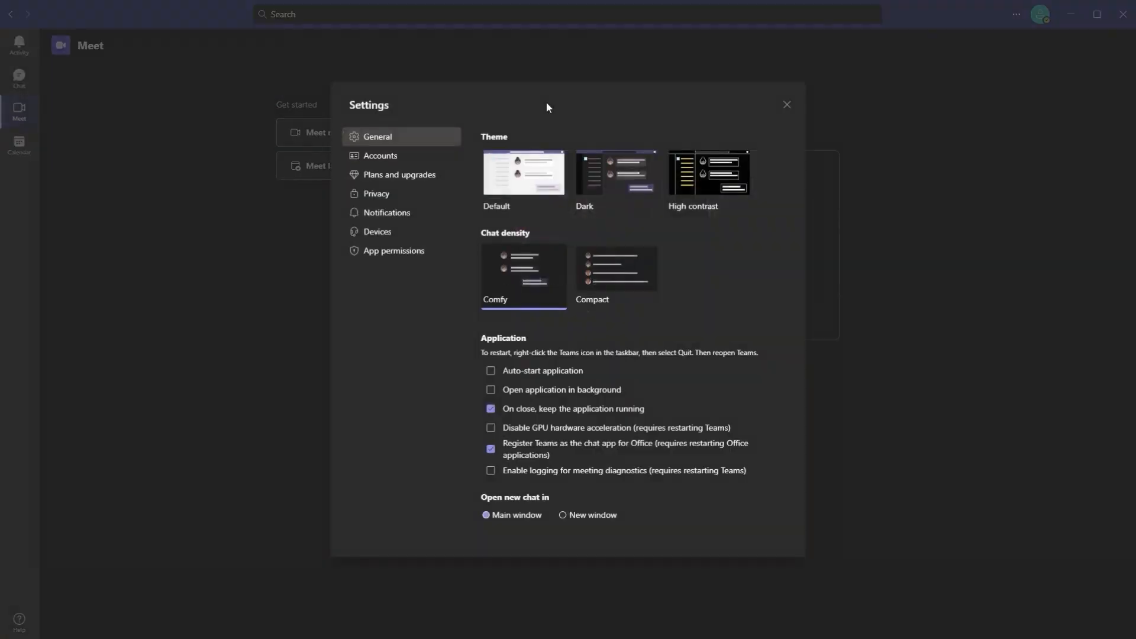
Show the Devices settings listing Bose Videobar VB1 as speaker, microphone and camera.
left_click(378, 231)
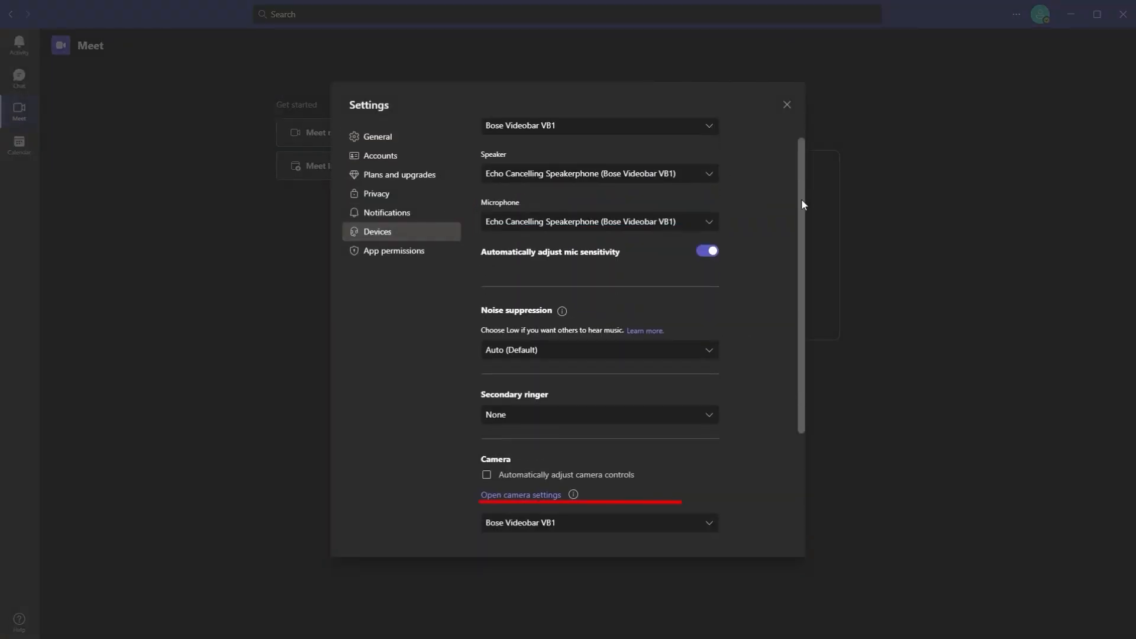